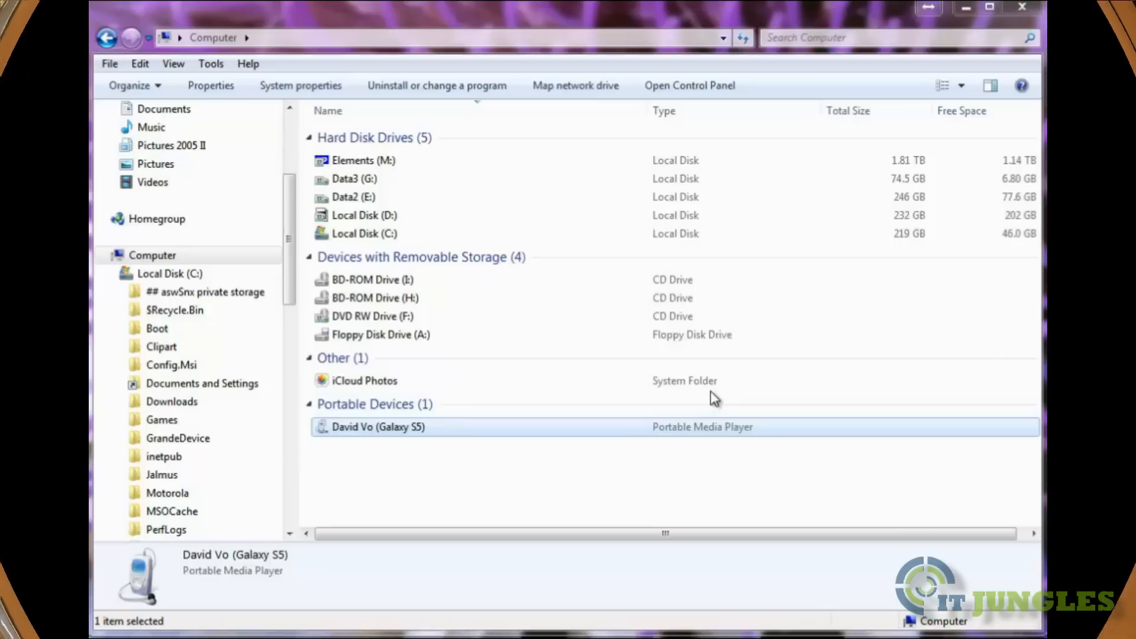
pyautogui.moveTo(714, 417)
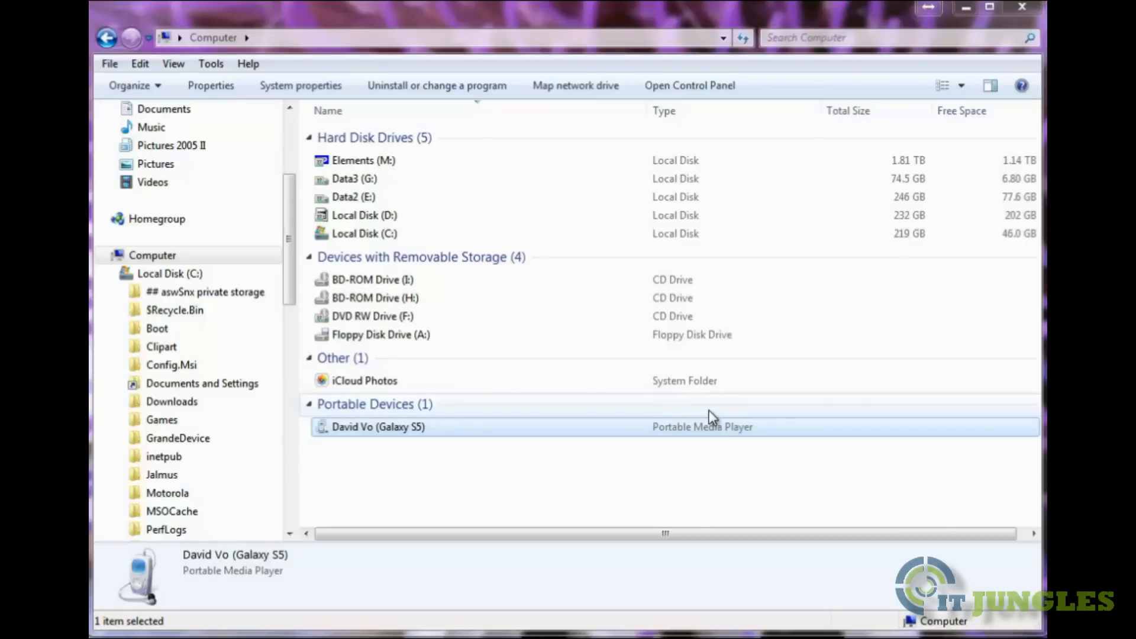
pyautogui.moveTo(343, 420)
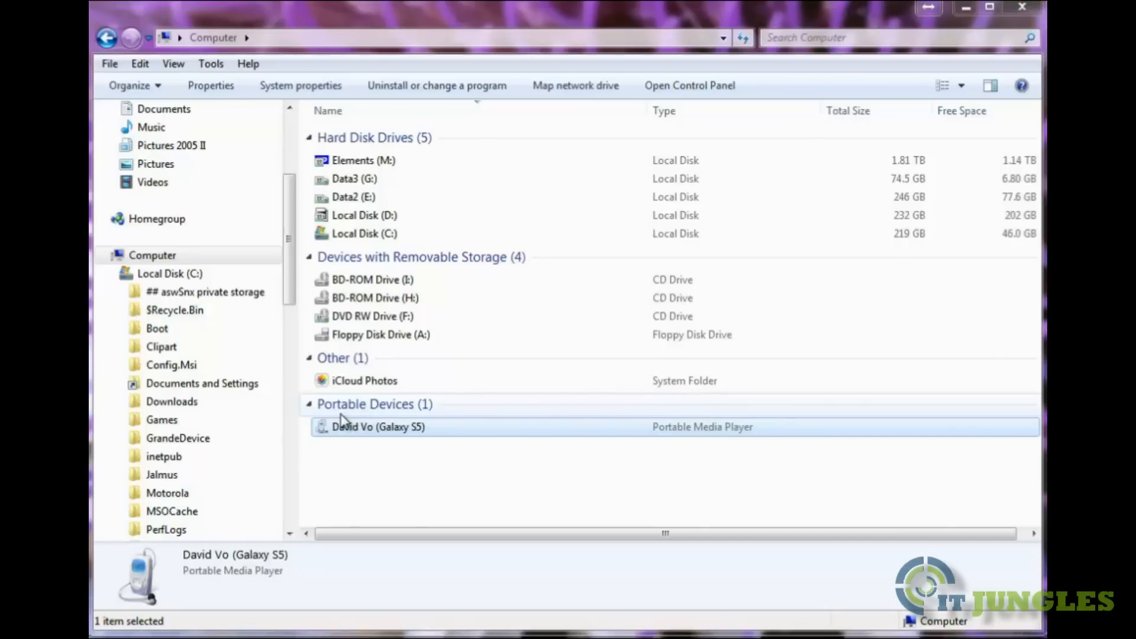
pyautogui.moveTo(348, 415)
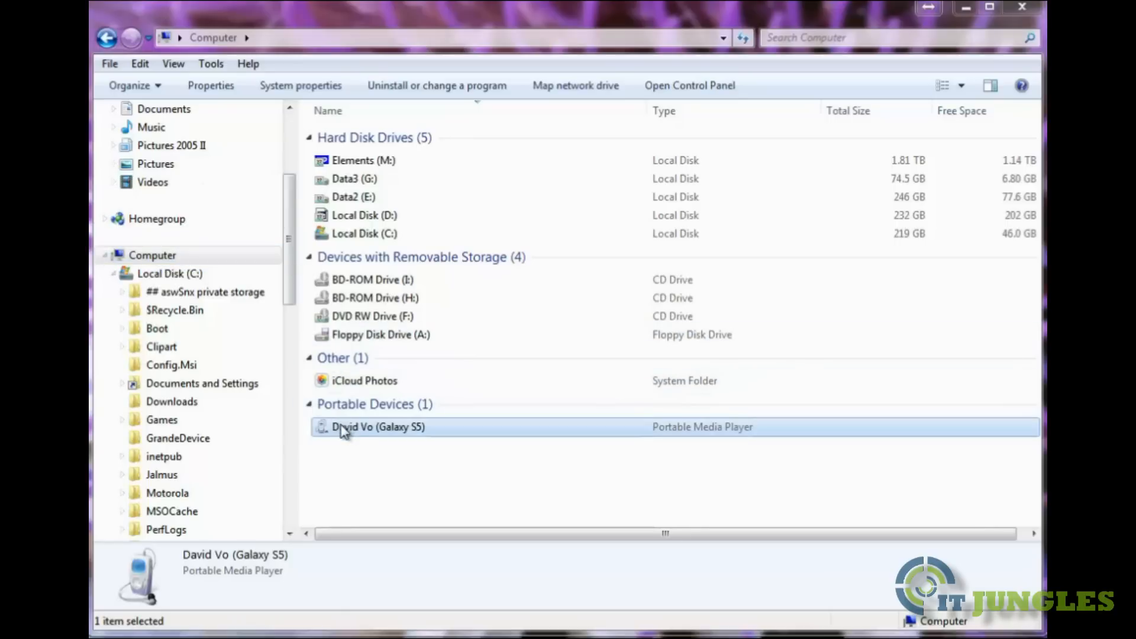
pyautogui.moveTo(395, 431)
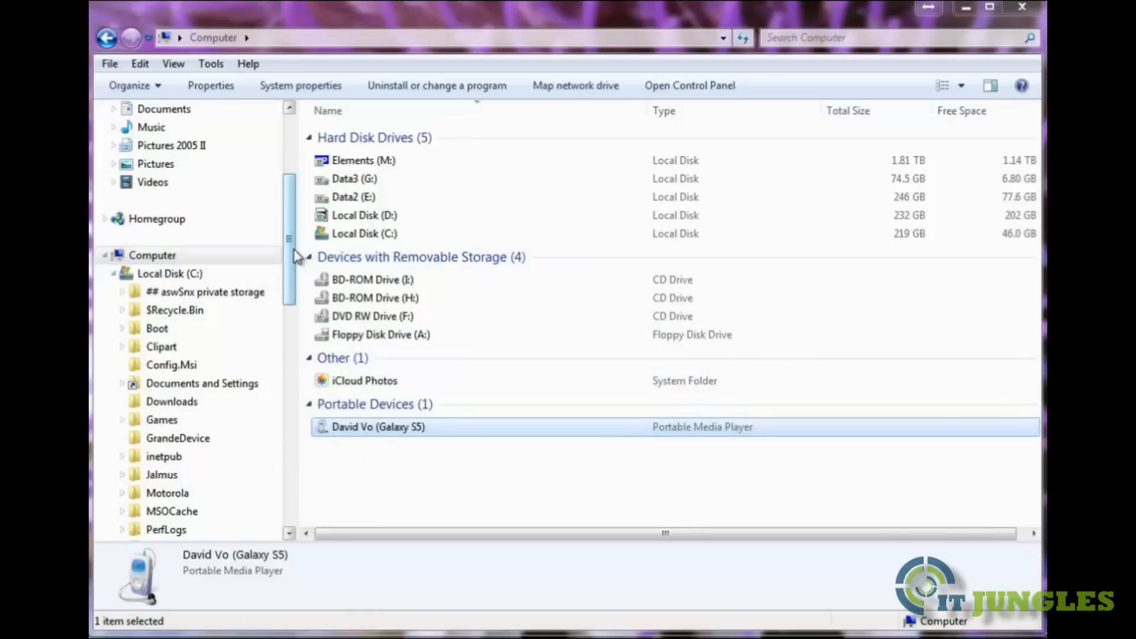
# Browse to C:\temp and select all eight files, dismissing their context menu unused
pyautogui.scroll(-3)
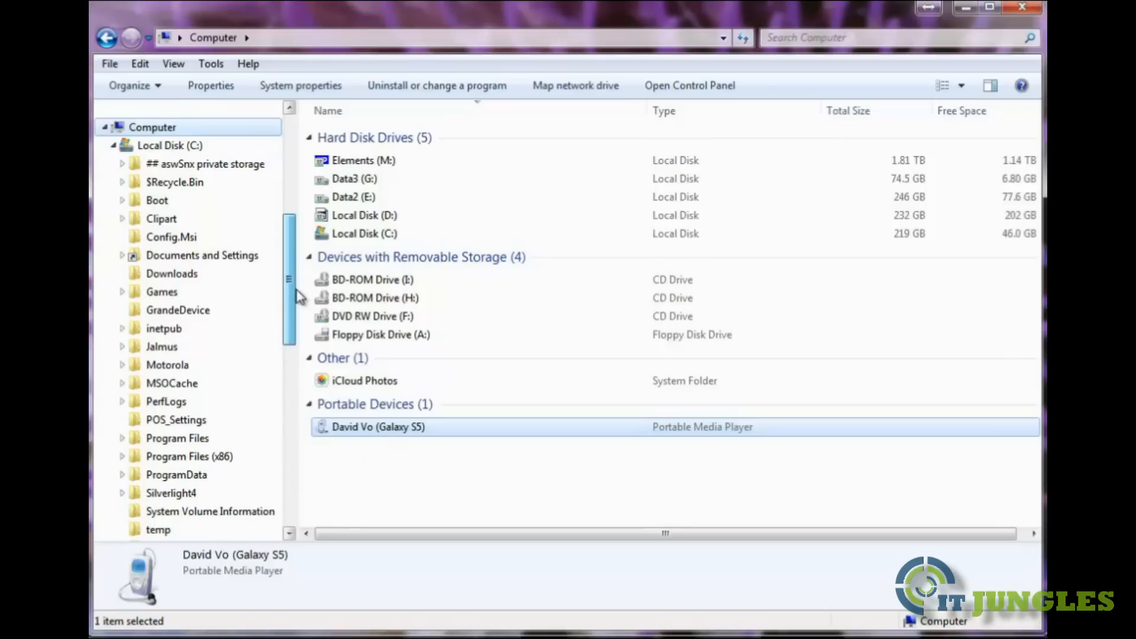
pyautogui.scroll(-3)
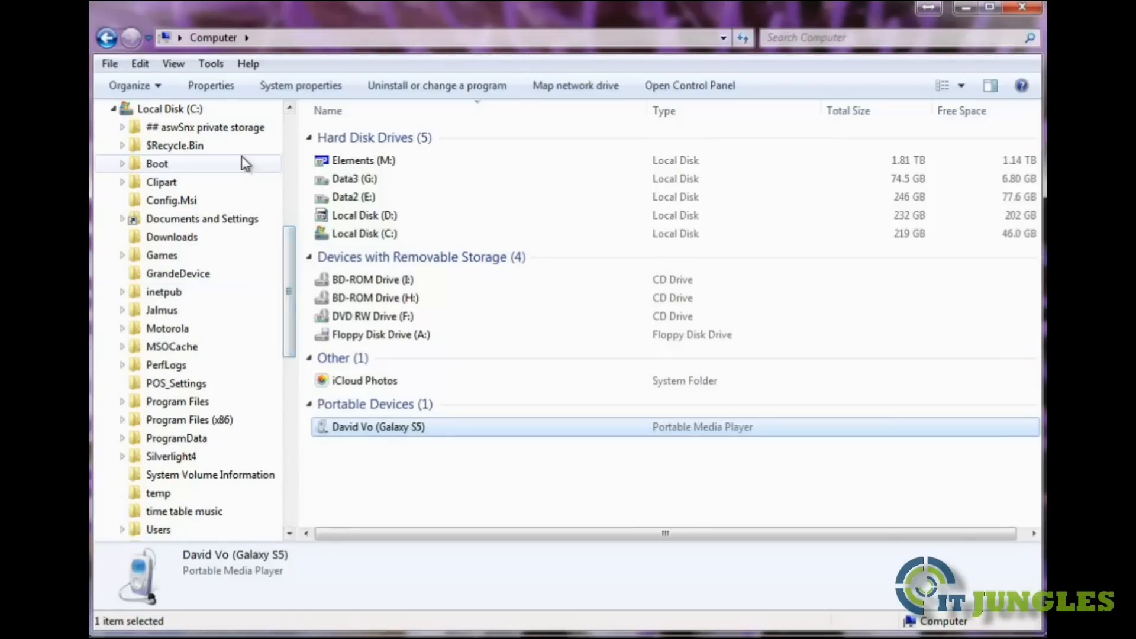
pyautogui.click(171, 109)
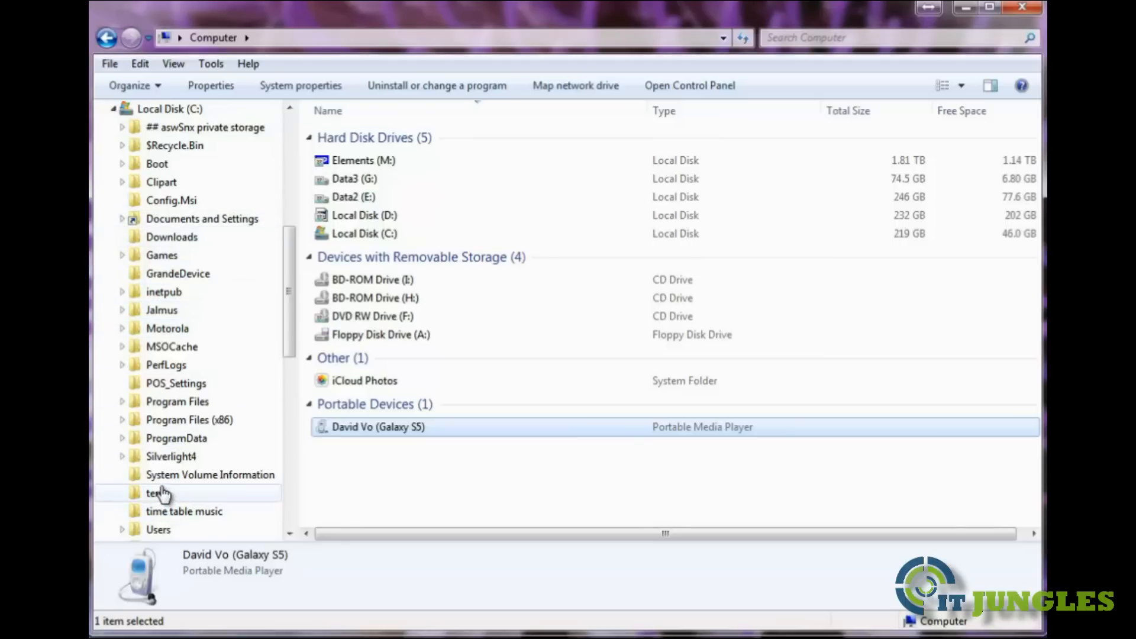
pyautogui.click(157, 493)
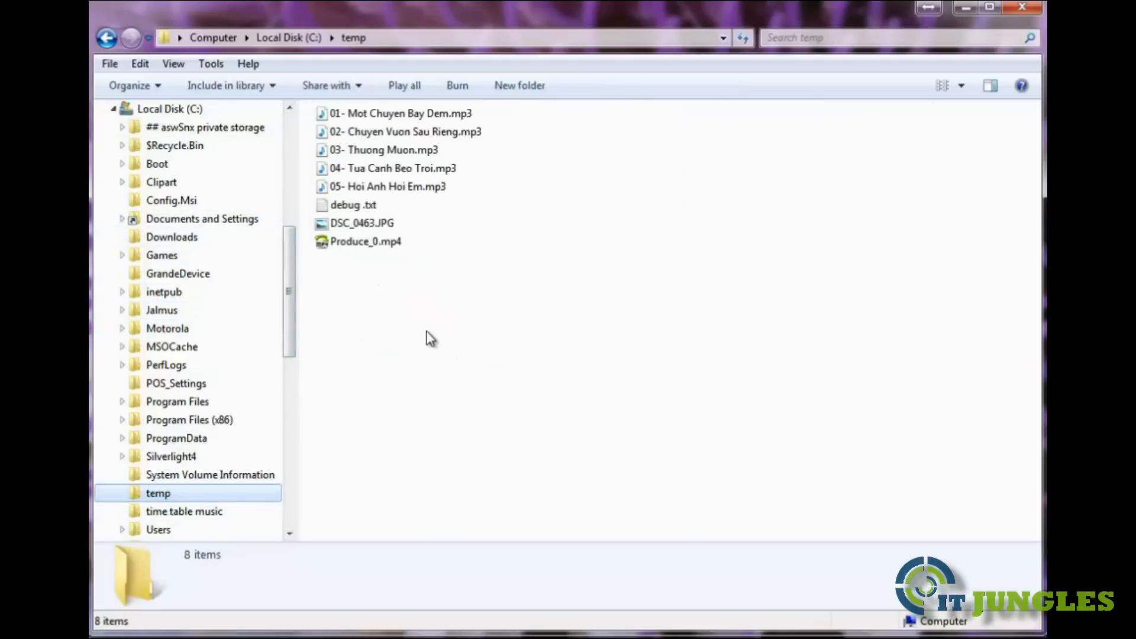
pyautogui.scroll(-3)
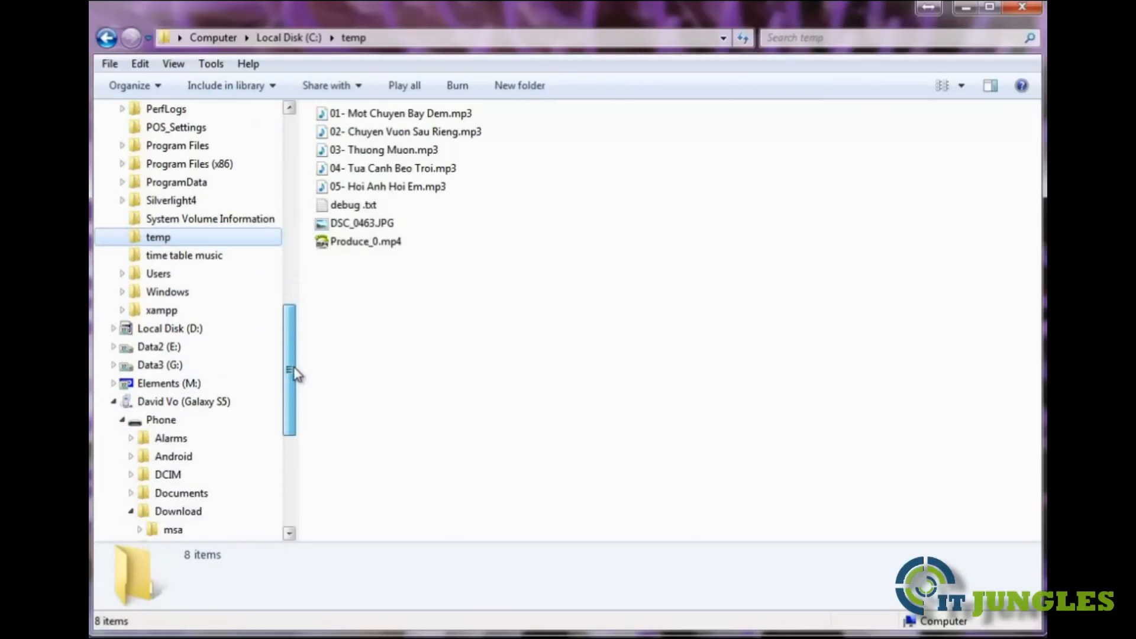
pyautogui.rightClick(406, 132)
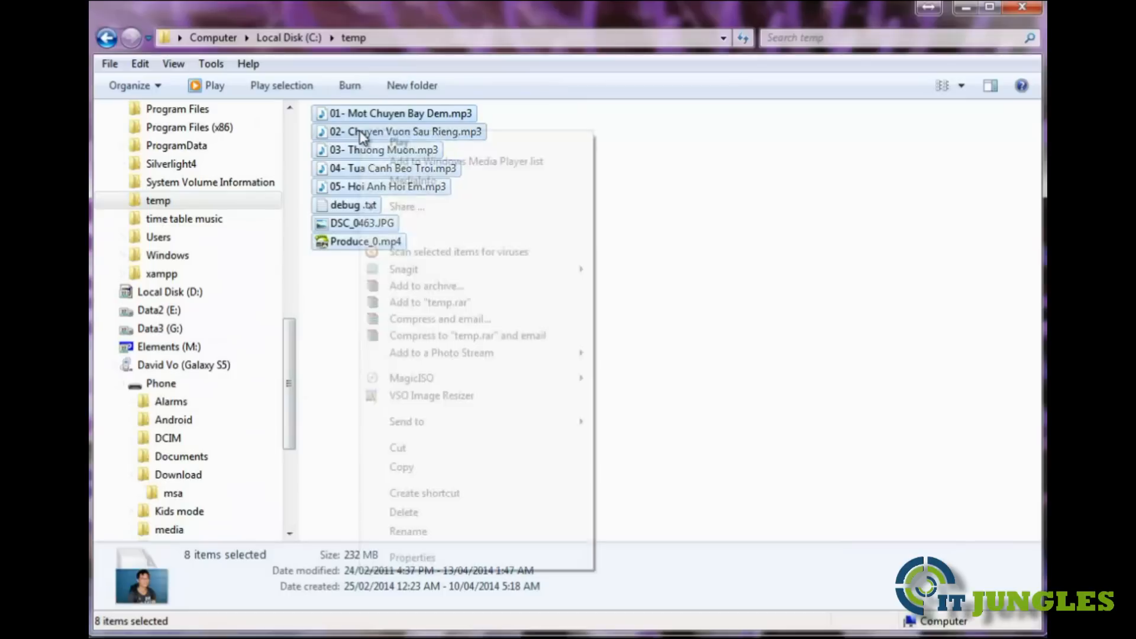
pyautogui.click(299, 371)
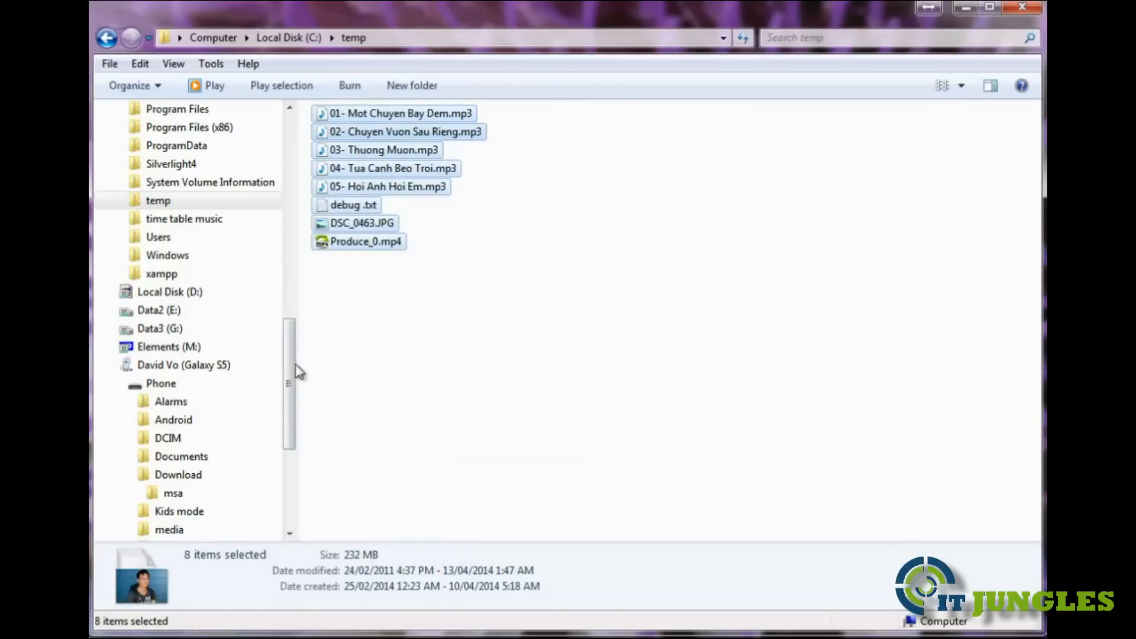
# Expand David Vo (Galaxy S5) and its Phone storage to show the Download folder
pyautogui.scroll(-3)
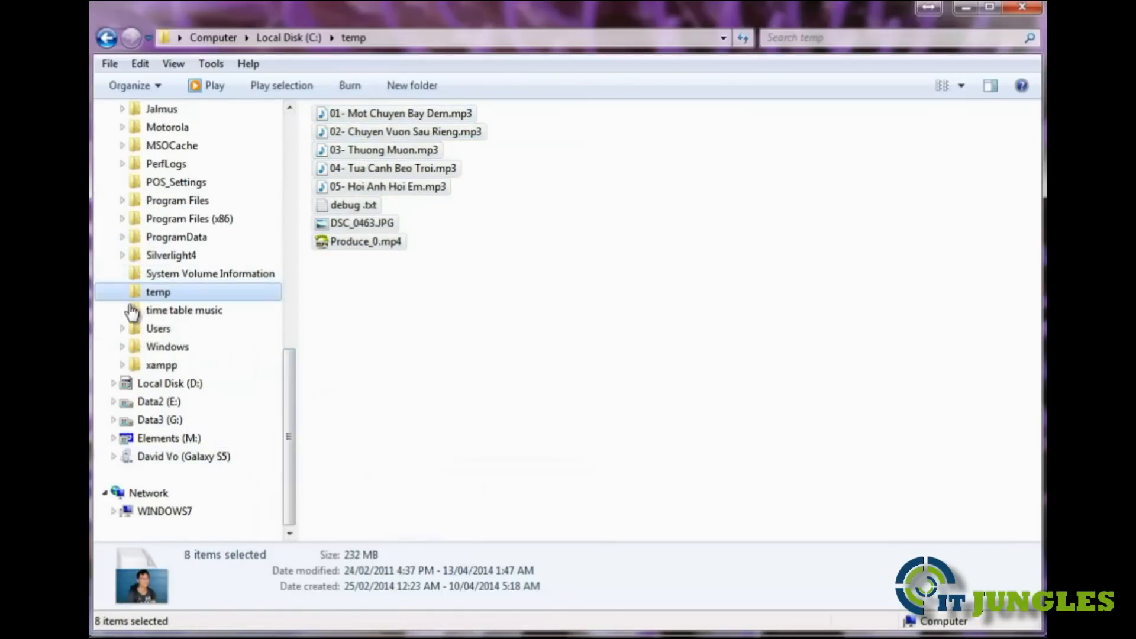
pyautogui.click(113, 456)
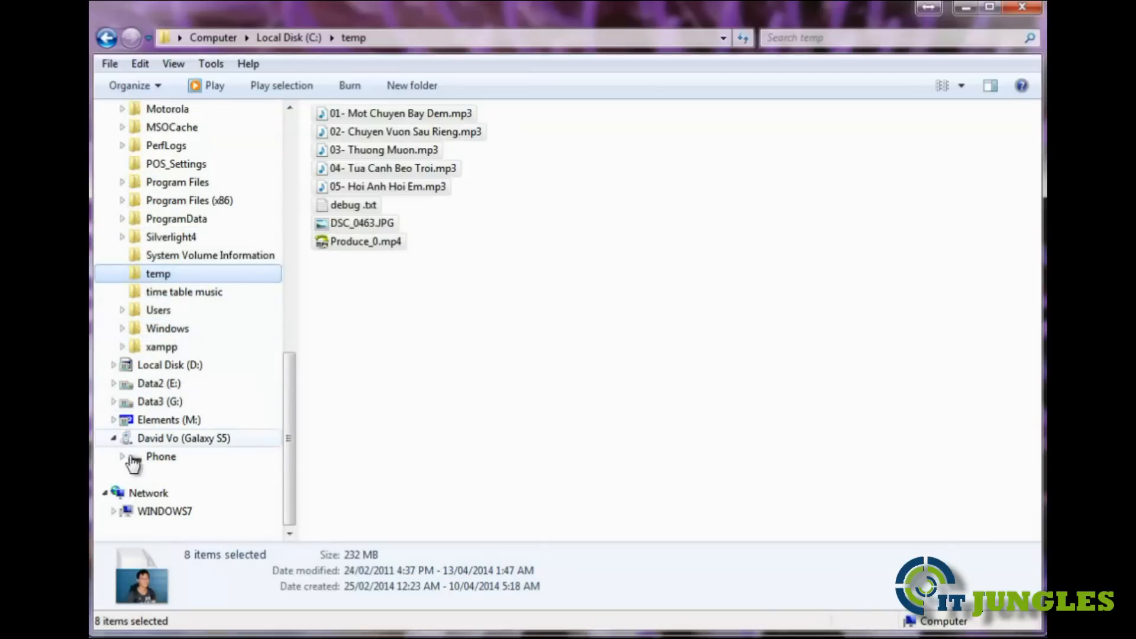
pyautogui.click(122, 457)
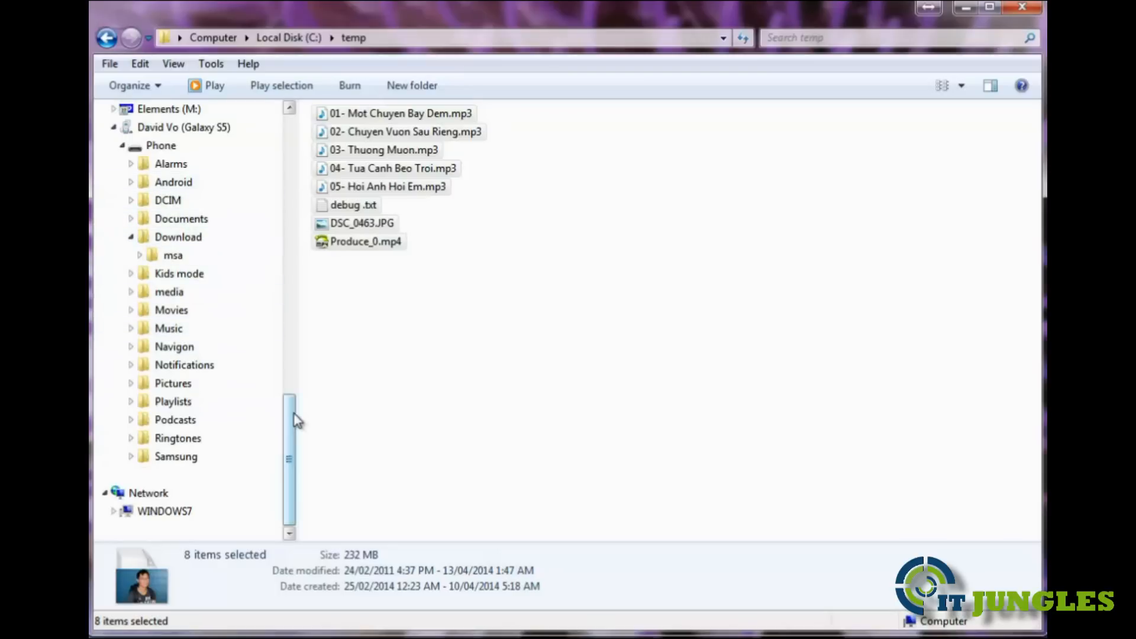
pyautogui.moveTo(173, 182)
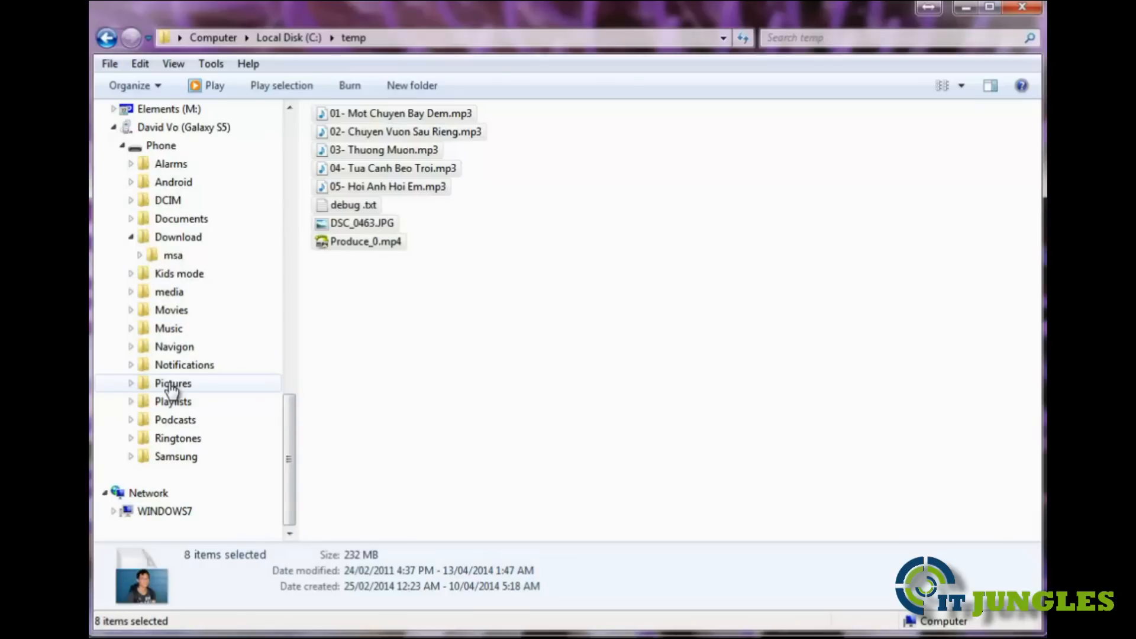
pyautogui.moveTo(171, 310)
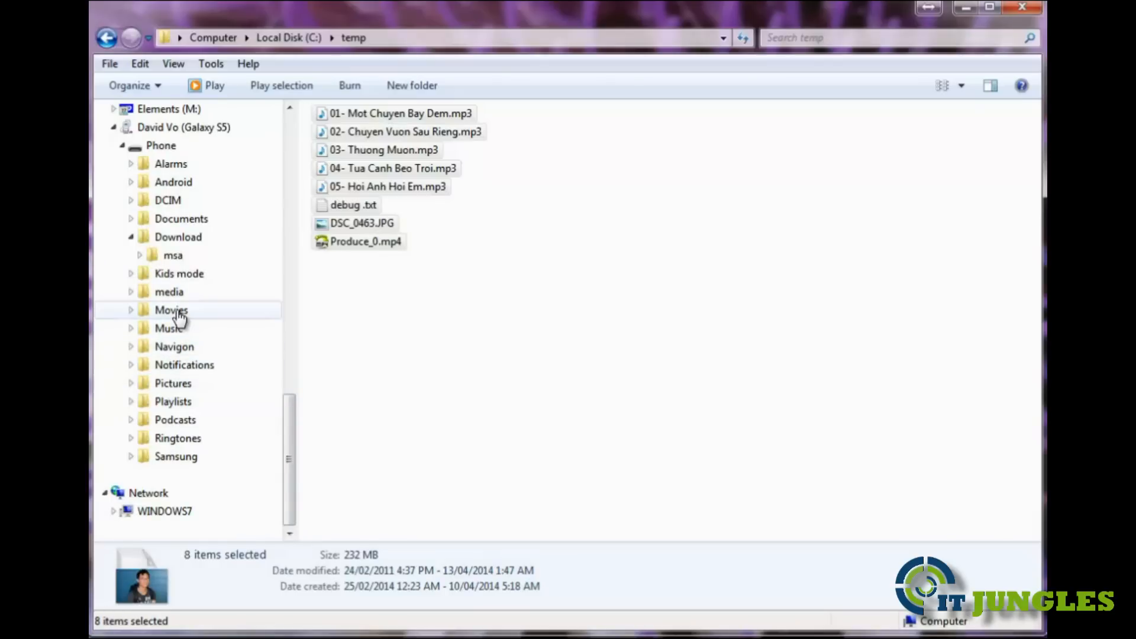
pyautogui.moveTo(222, 300)
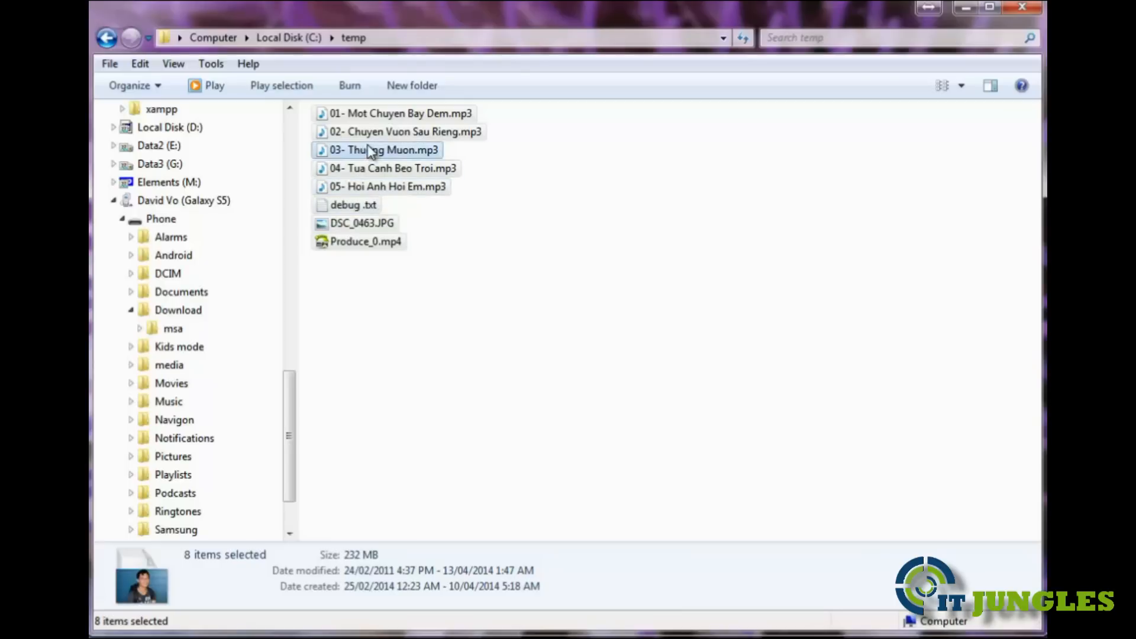
# Drag the files onto Phone > Download, allowing debug.txt and converting the video
pyautogui.moveTo(384, 150); pyautogui.dragTo(177, 309)
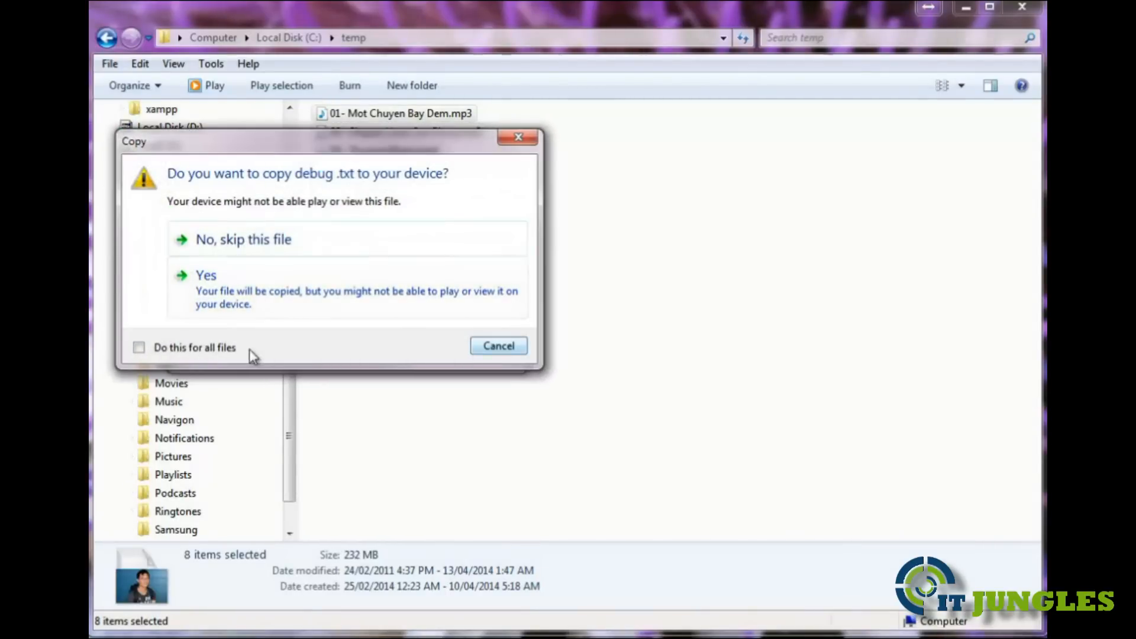
pyautogui.click(206, 275)
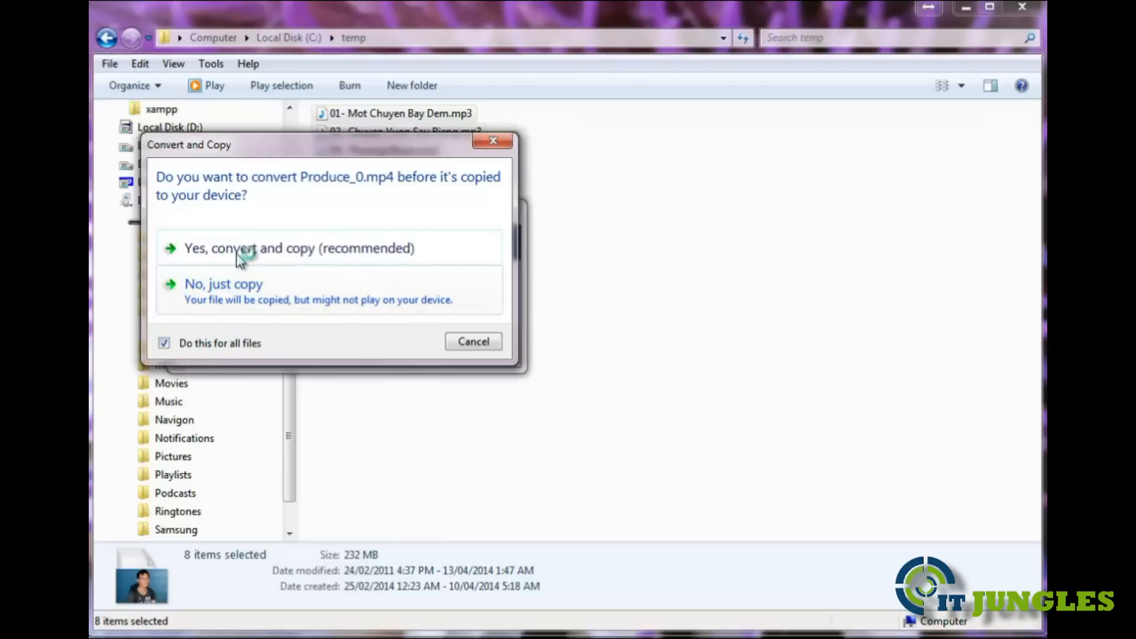
pyautogui.click(298, 248)
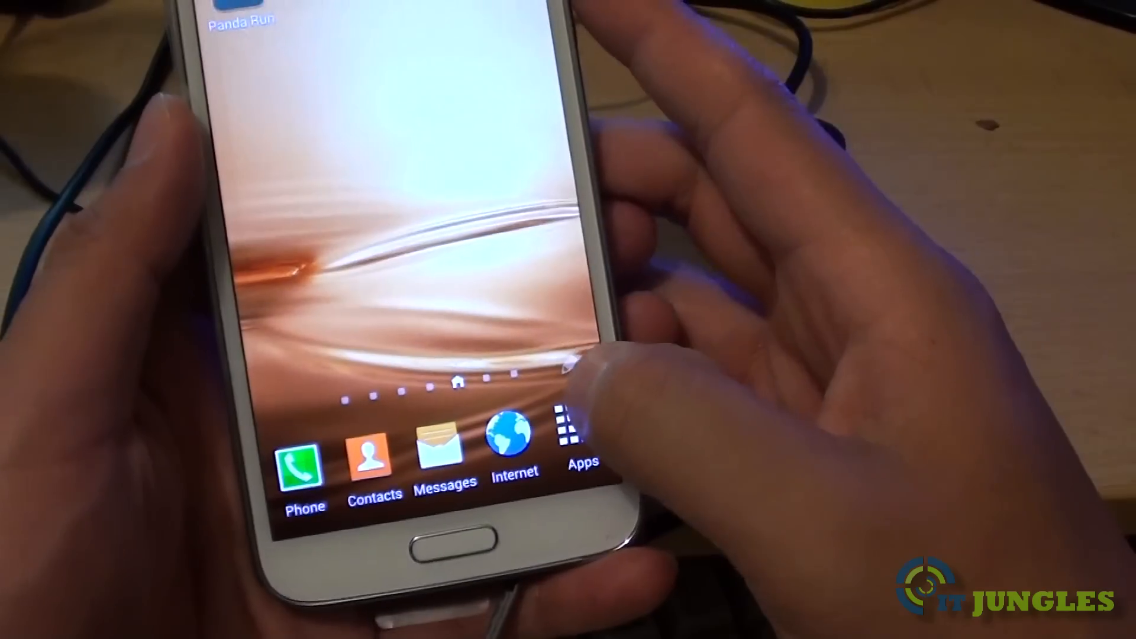
# Launch My Files from the Galaxy S5's Apps screen
pyautogui.click(572, 434)
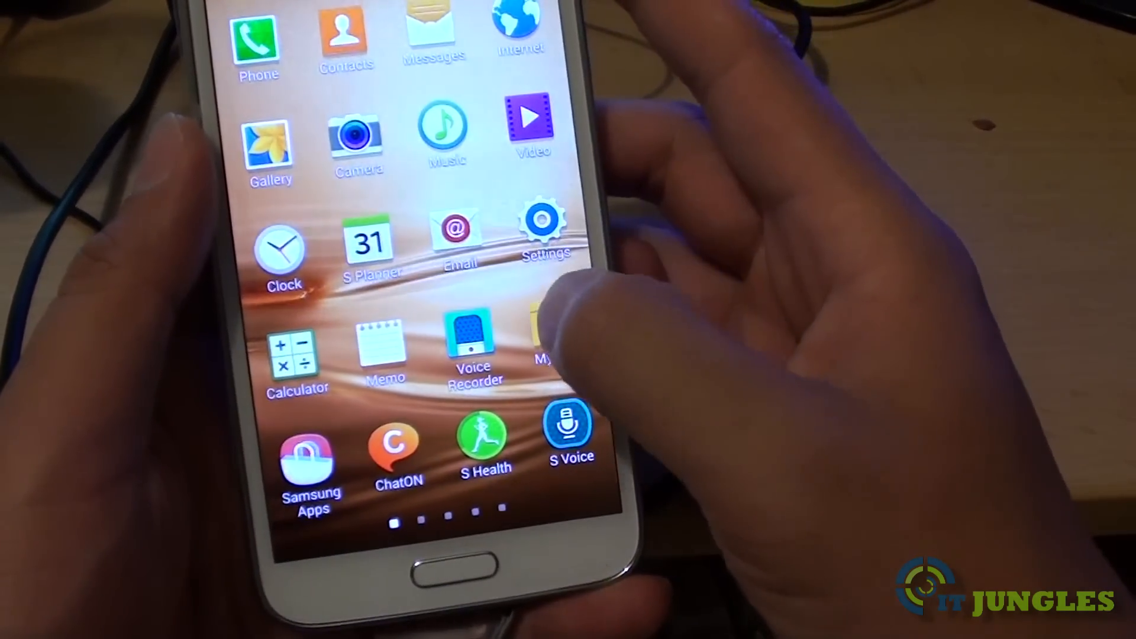
pyautogui.click(550, 333)
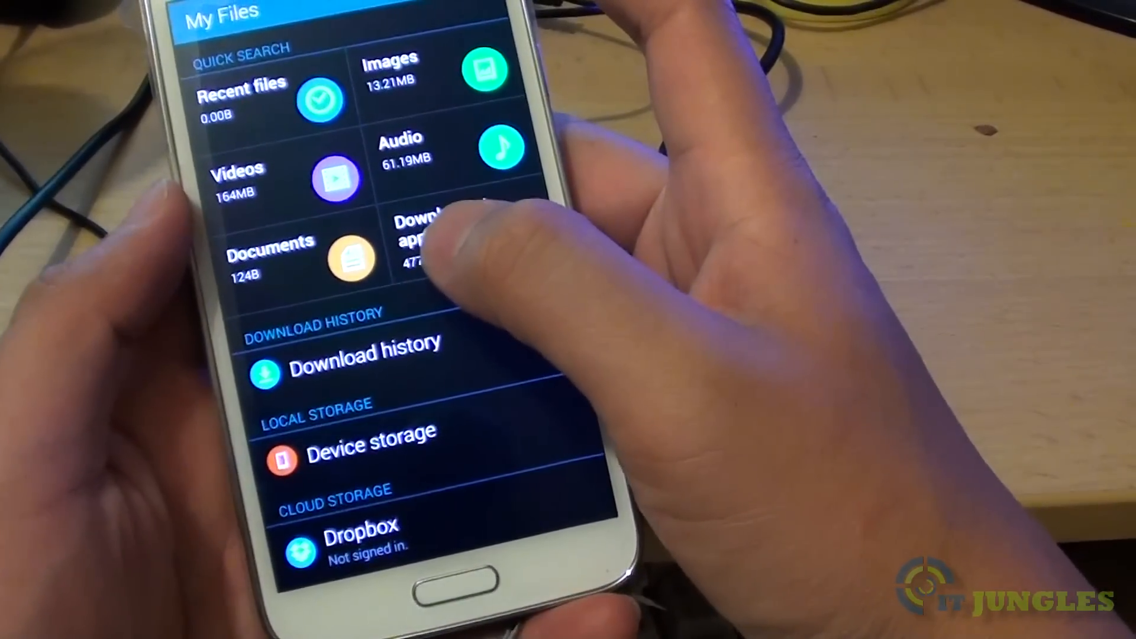
# Browse Device storage > Download to see the copied mp3s, mp4, JPG and txt
pyautogui.click(374, 443)
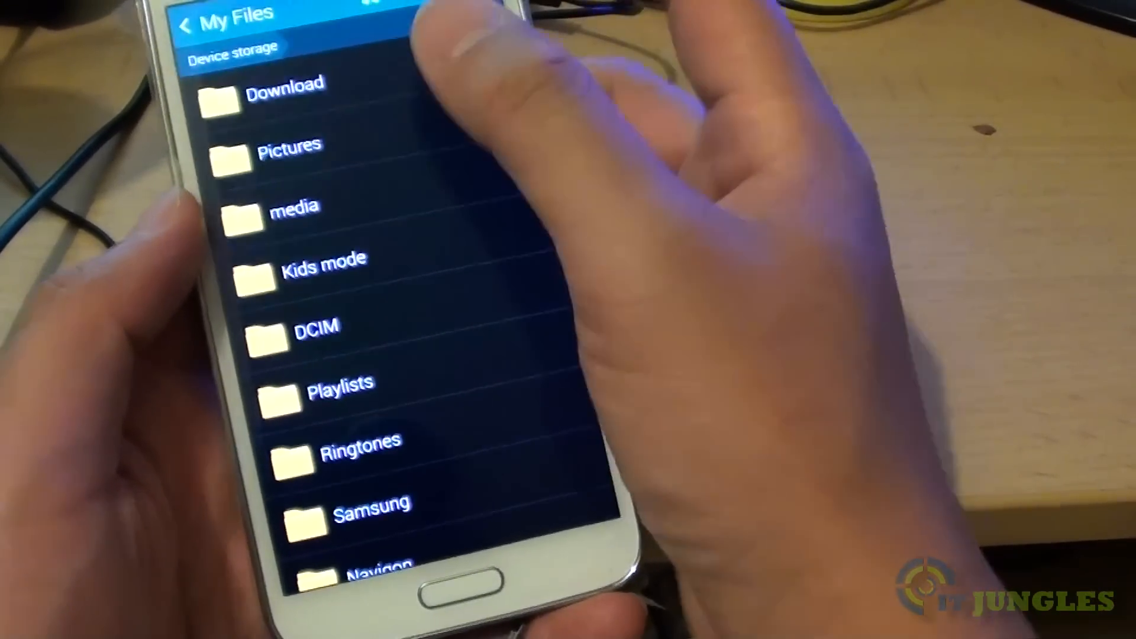
pyautogui.click(286, 102)
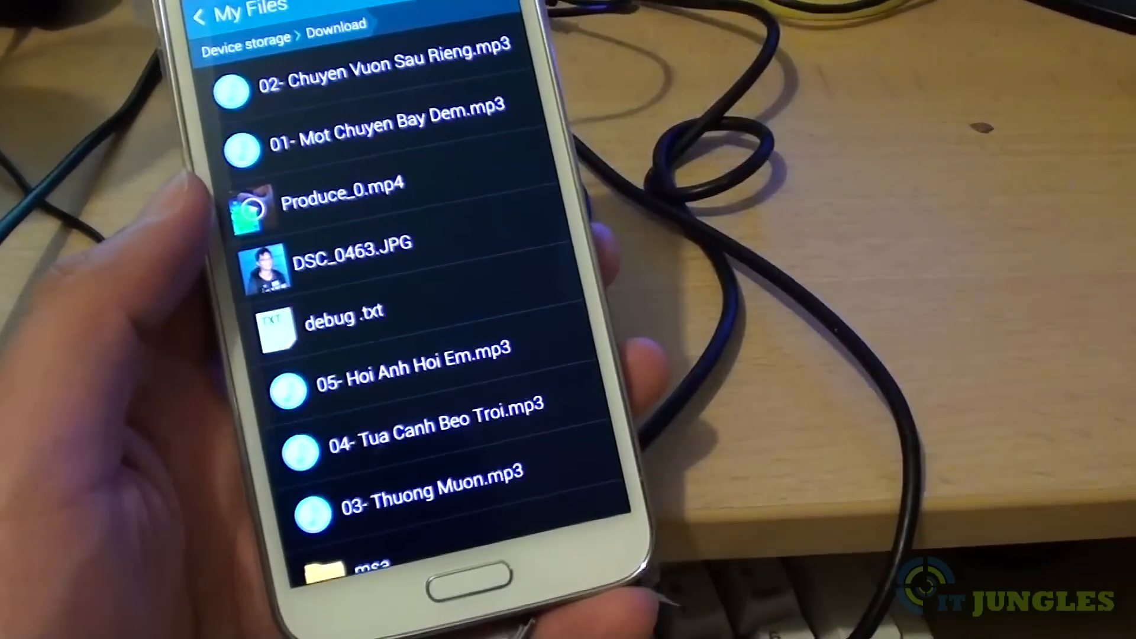